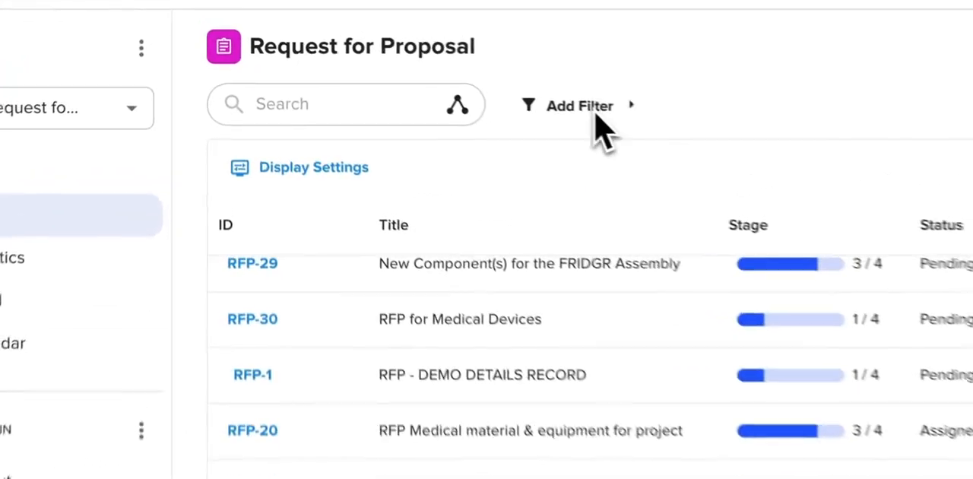
left_click(579, 105)
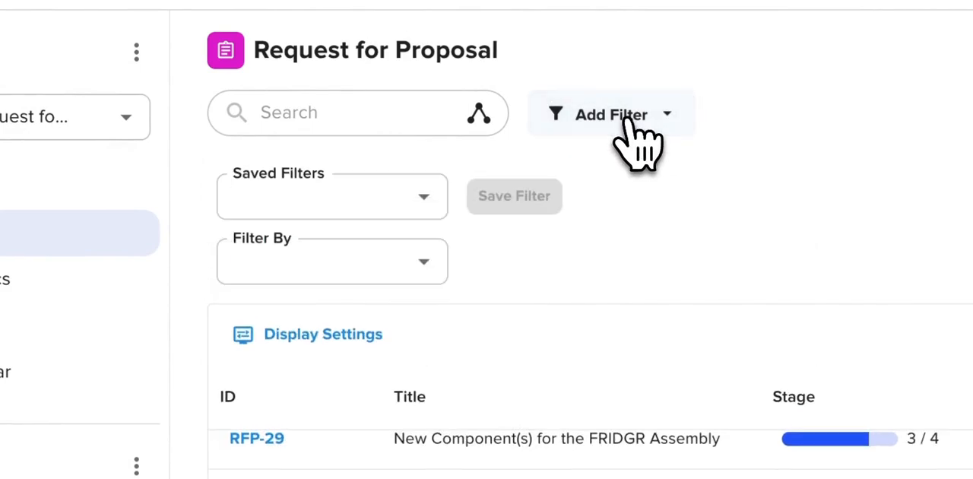
left_click(331, 260)
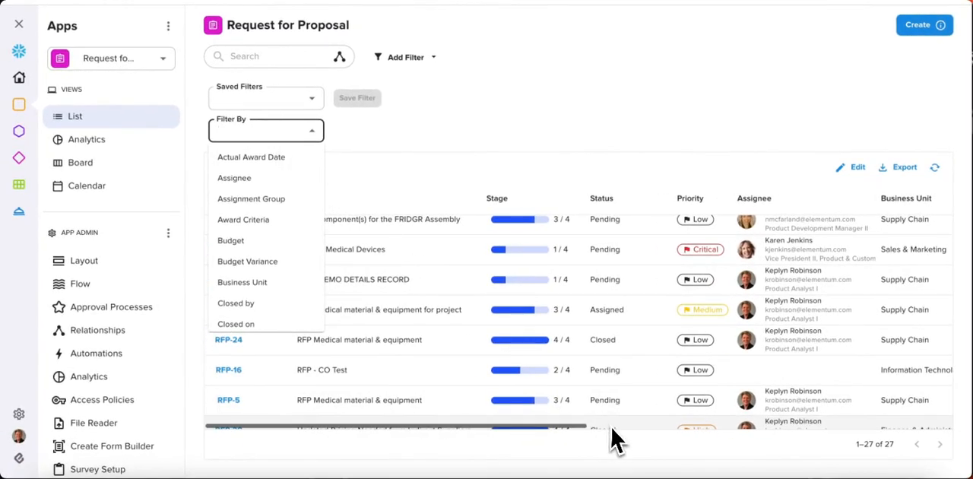
mouse_move(882, 468)
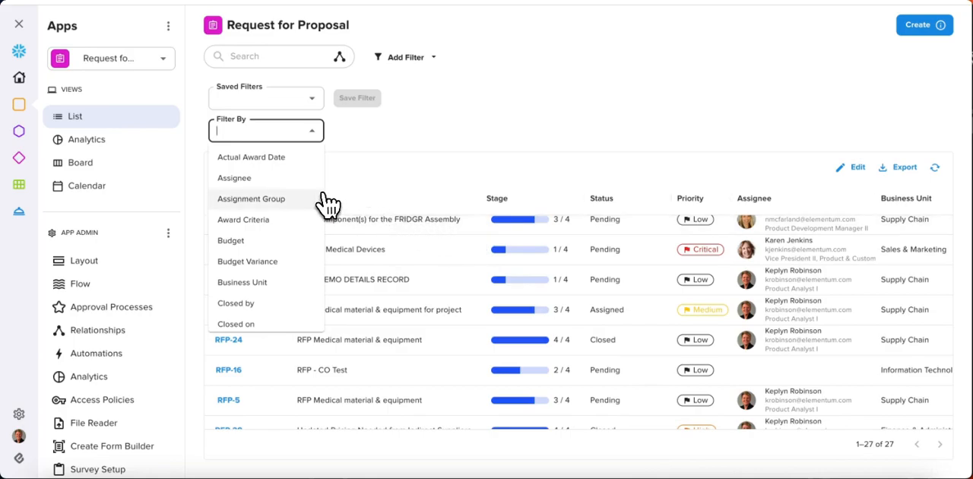
left_click(234, 176)
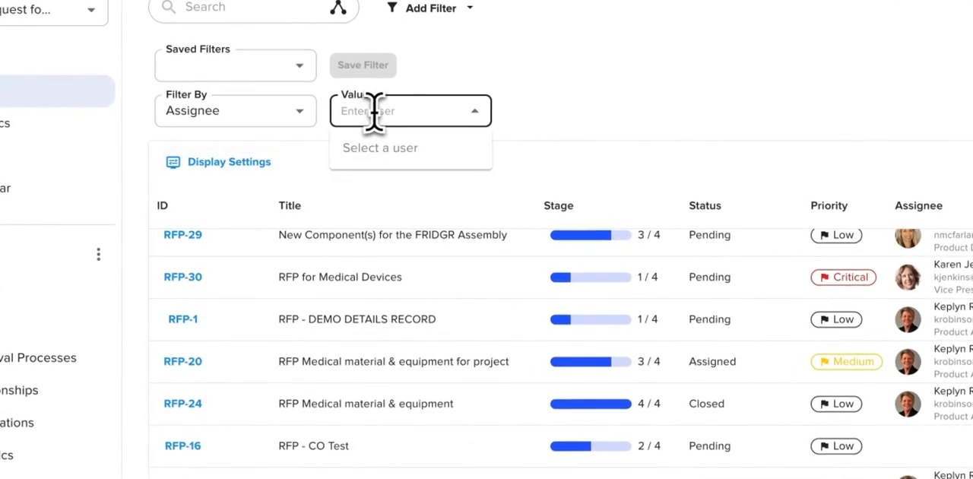
type("kep")
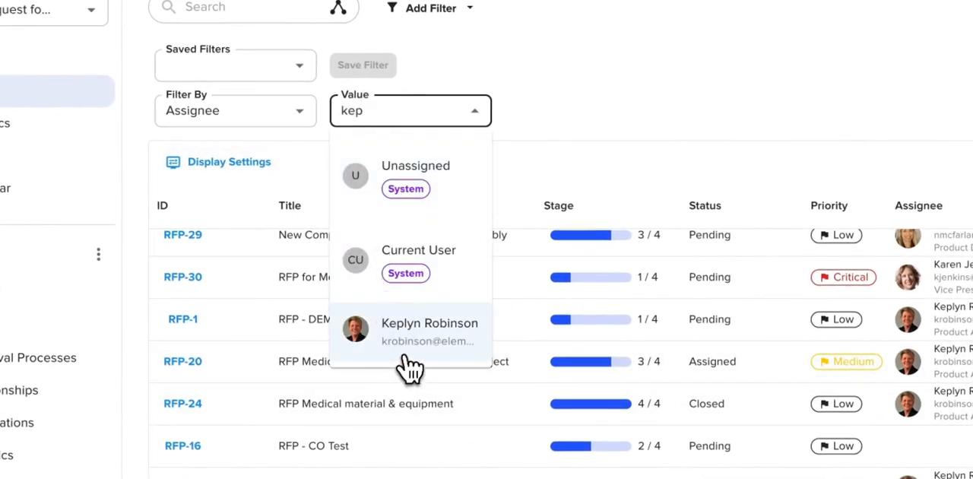
left_click(410, 331)
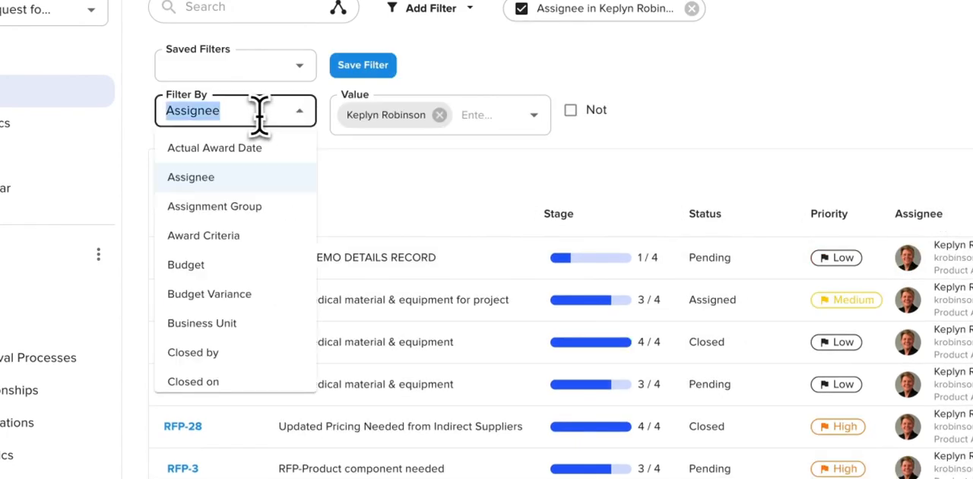
- Add a Status filter for New, Assigned and In Progress, leaving three proposals
type("status")
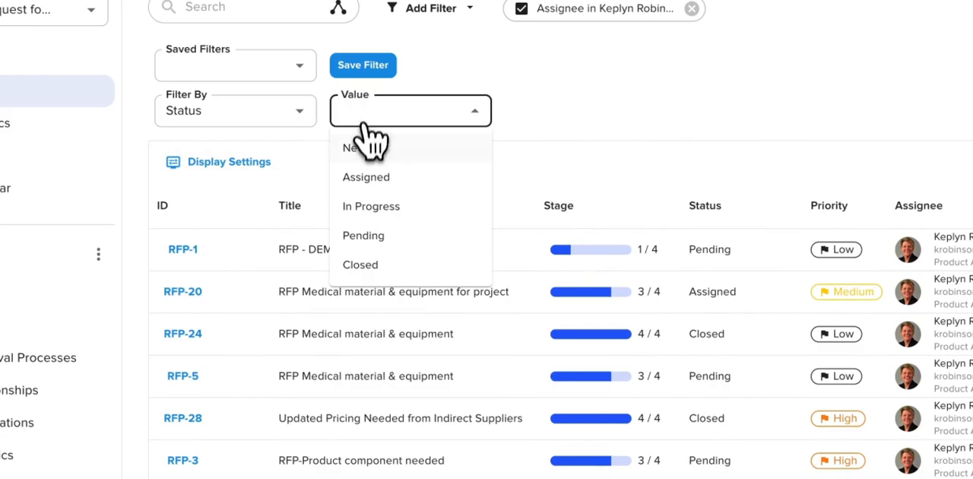
left_click(353, 148)
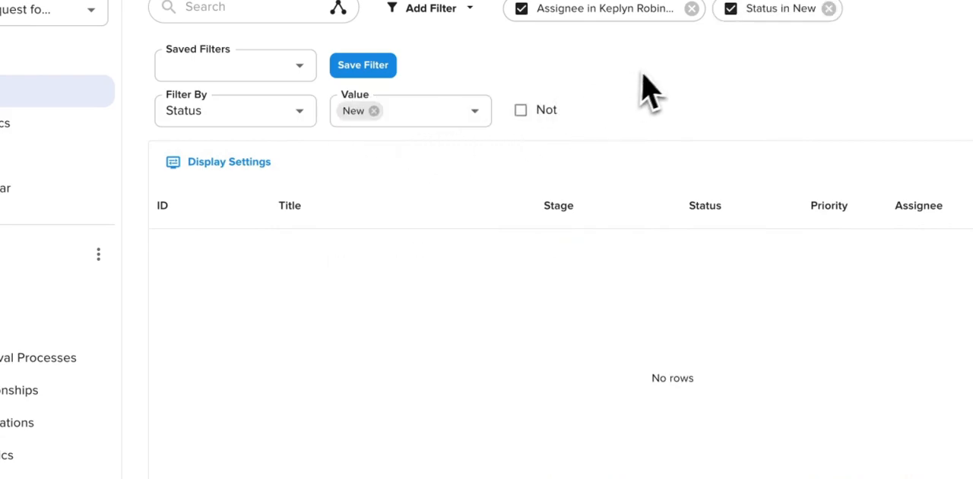
left_click(365, 177)
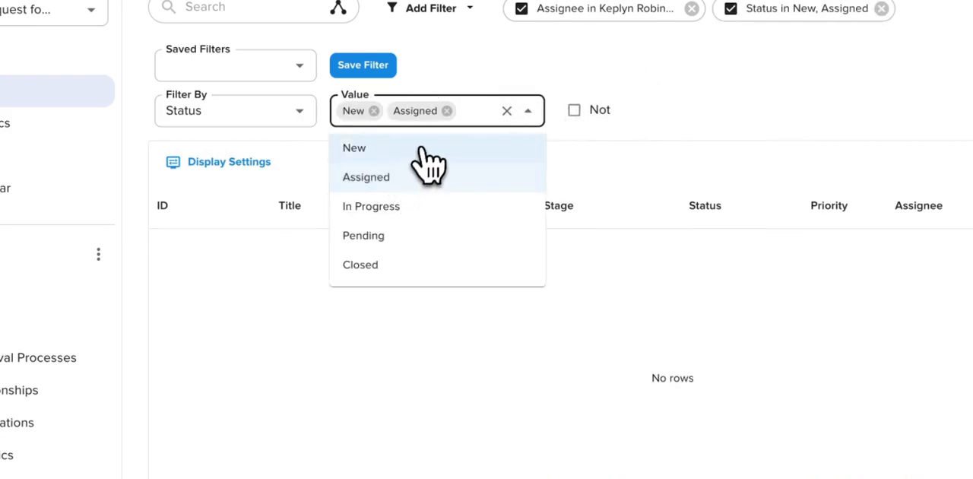
left_click(371, 206)
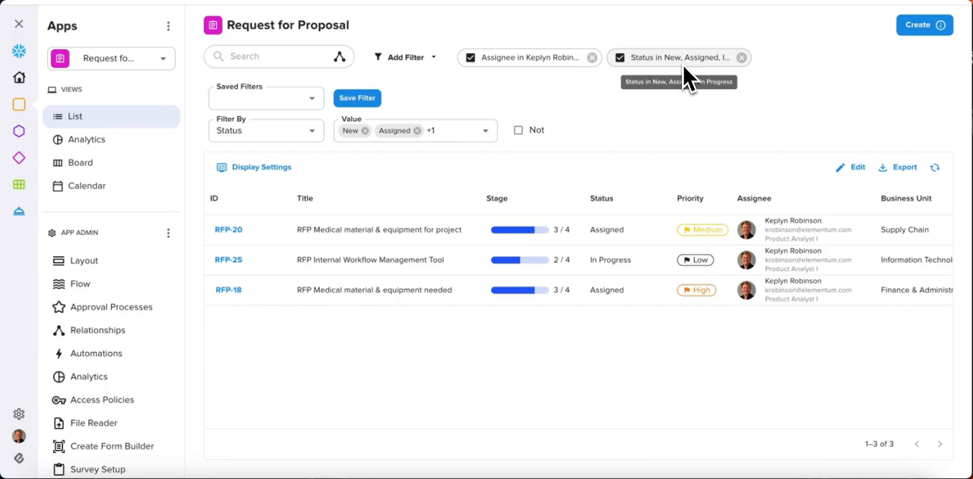
- Save the combined filters as a new filter named 'Assigned to me and Open'
left_click(356, 97)
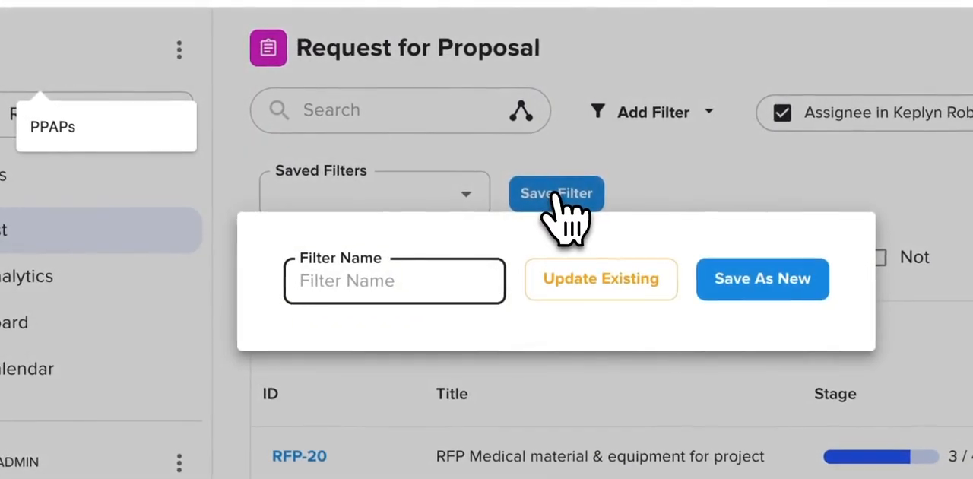
type("Assigned to me and")
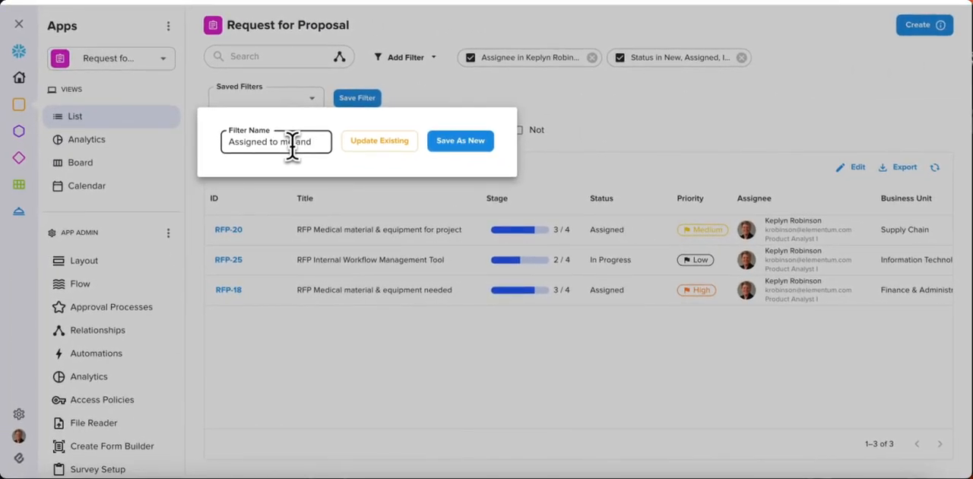
type("Open")
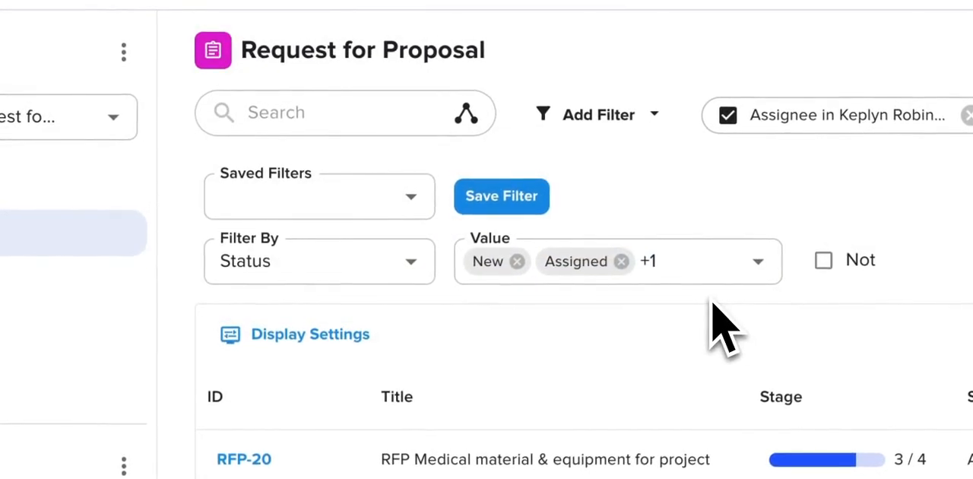
mouse_move(410, 190)
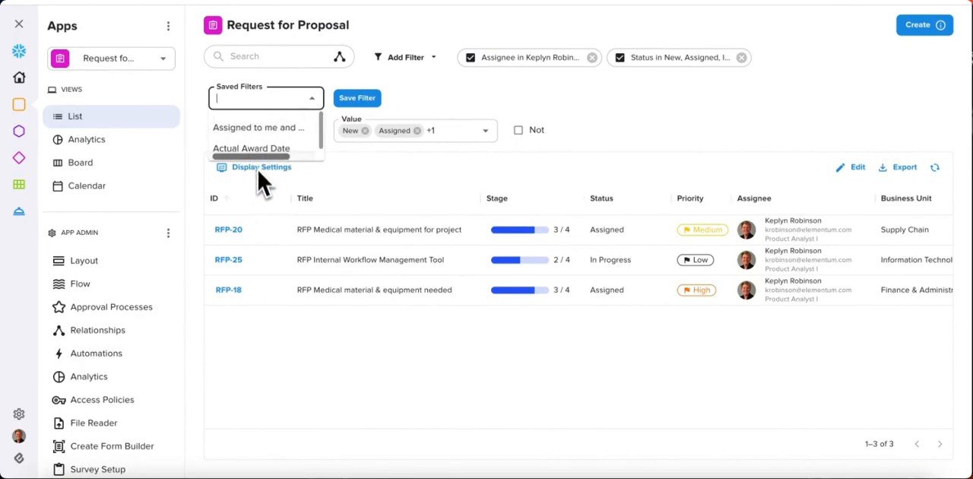
mouse_move(266, 146)
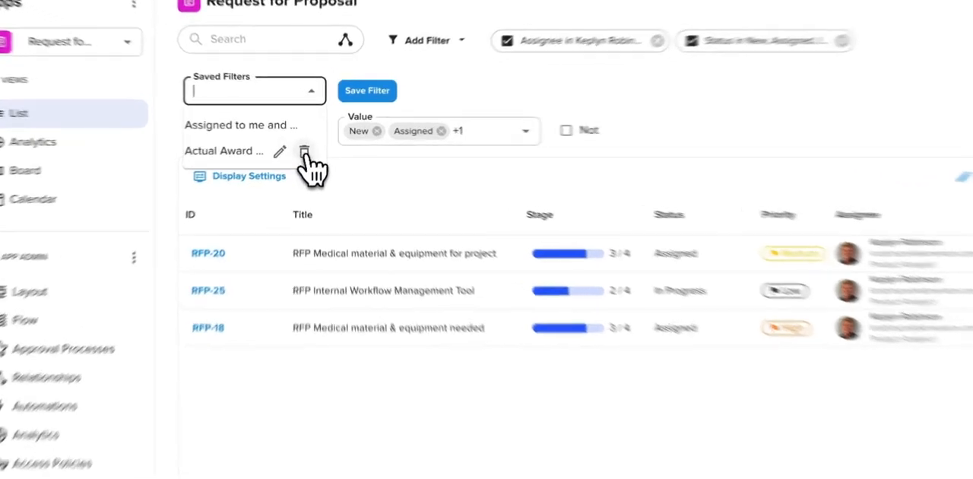
left_click(304, 152)
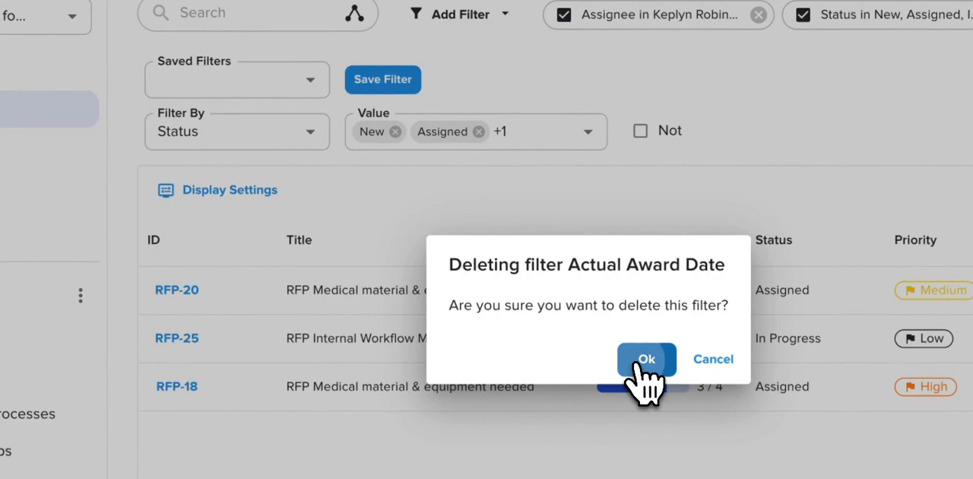
left_click(646, 359)
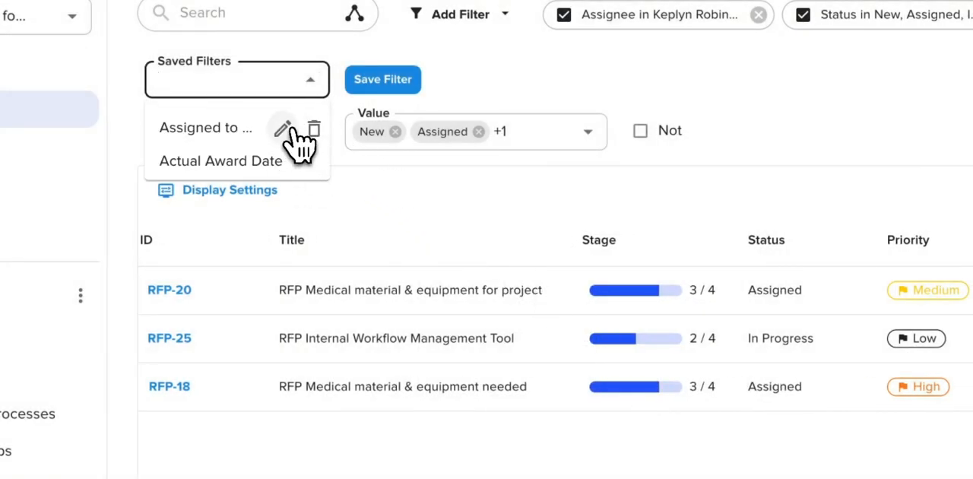
- Apply the 'Assigned to me and Open' saved filter and review its Status values
left_click(206, 128)
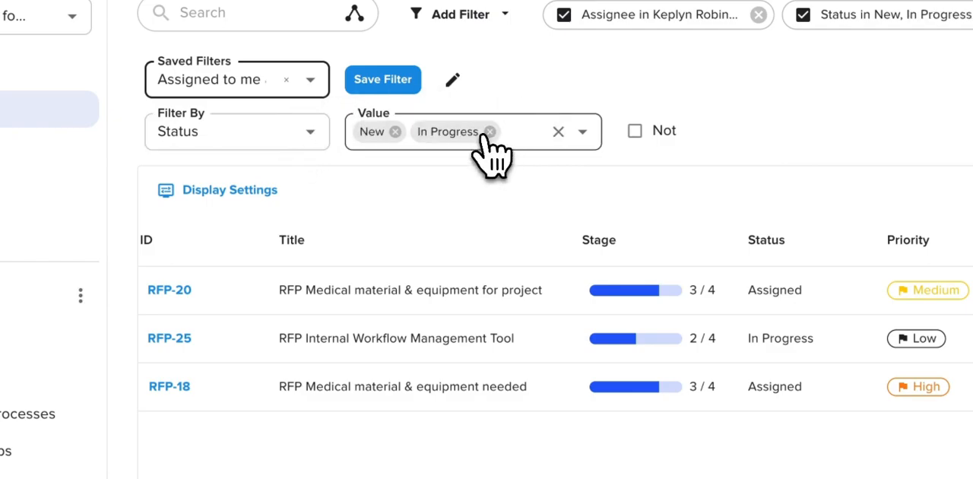
left_click(383, 79)
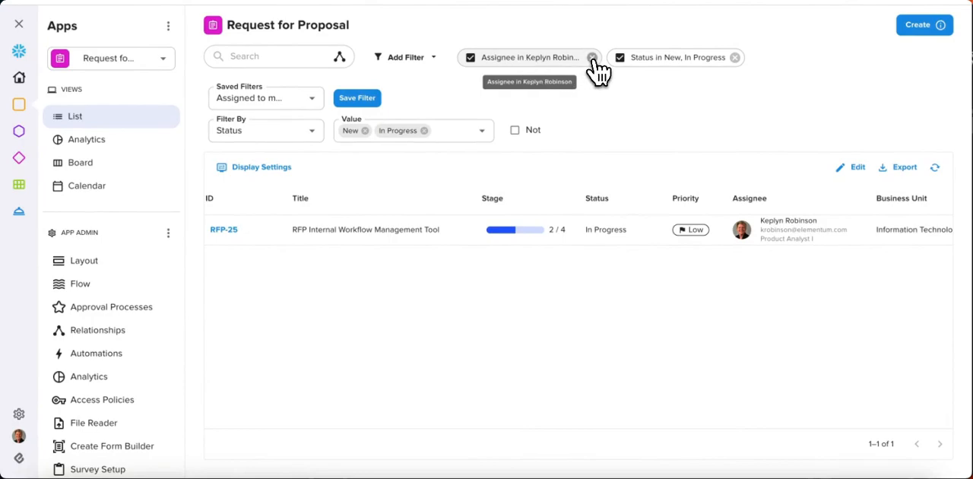
- Remove the Assignee chip and clear the saved filter so all records show again
left_click(593, 58)
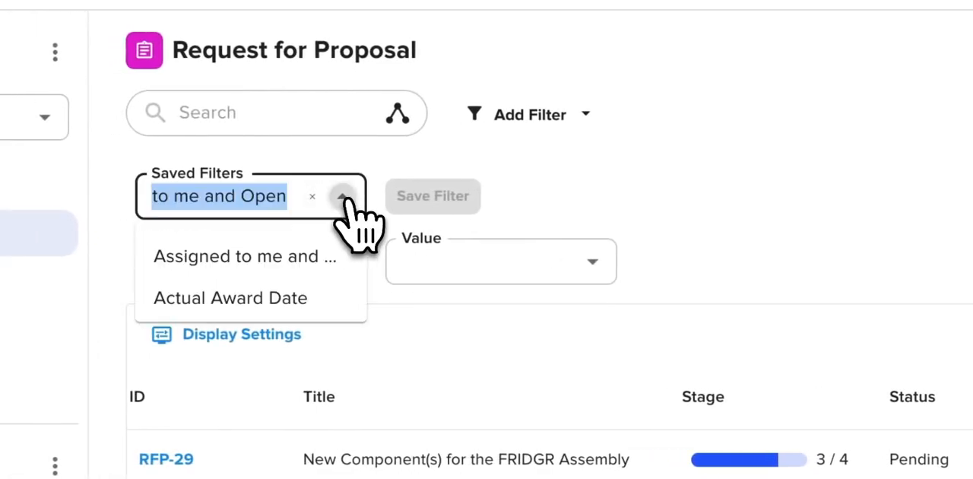
left_click(311, 196)
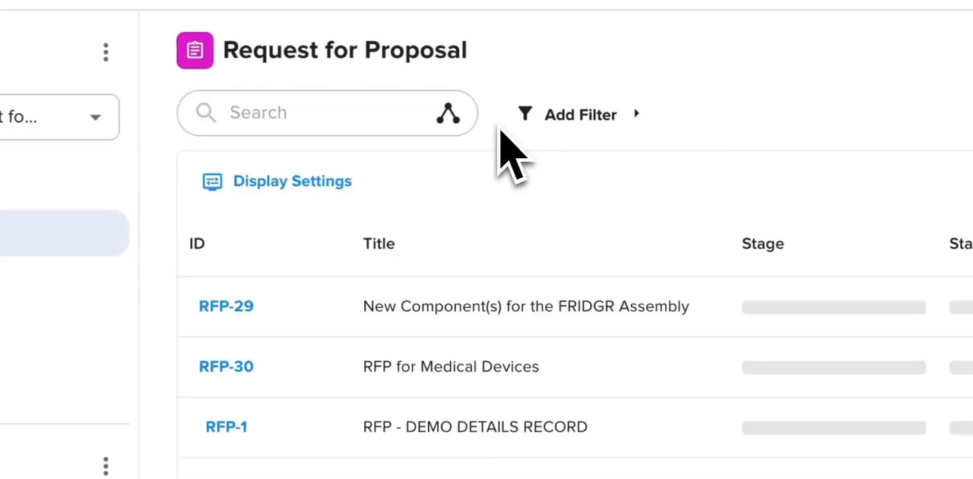
left_click(579, 114)
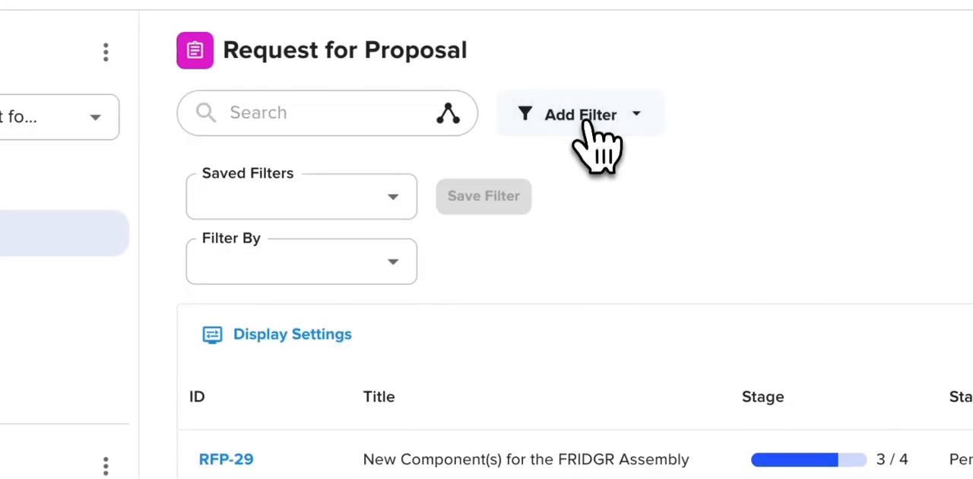